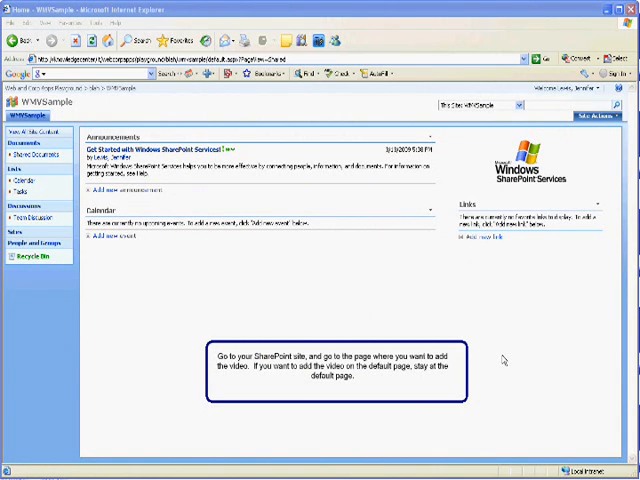
pyautogui.moveTo(503, 361)
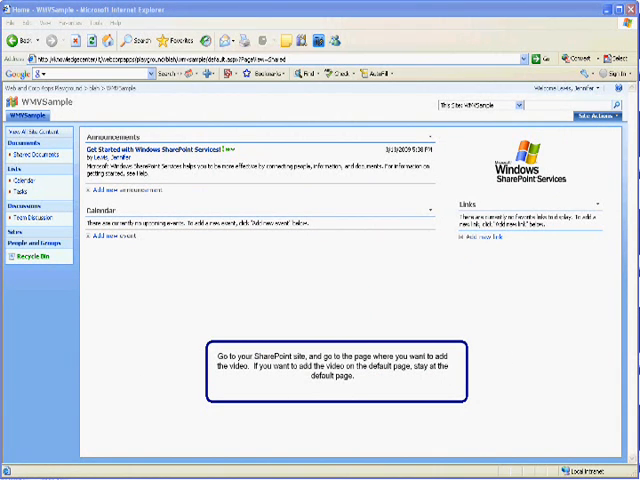
# Switch the WMVSample home page into edit mode via Site Actions > Edit Page
pyautogui.click(593, 118)
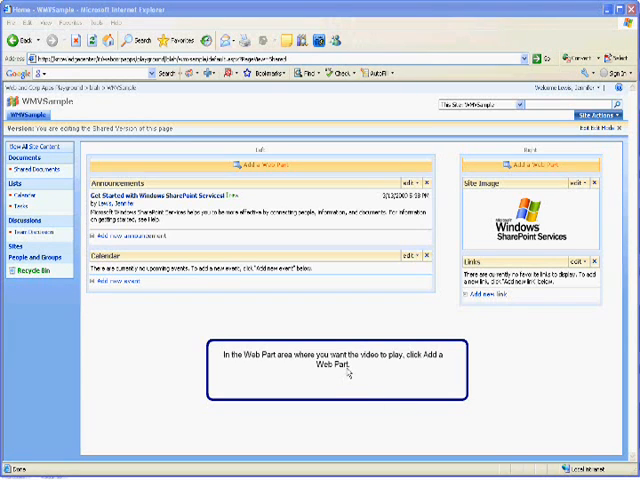
# Add a Content Editor Web Part from the Miscellaneous group to the Left zone
pyautogui.rightClick(320, 162)
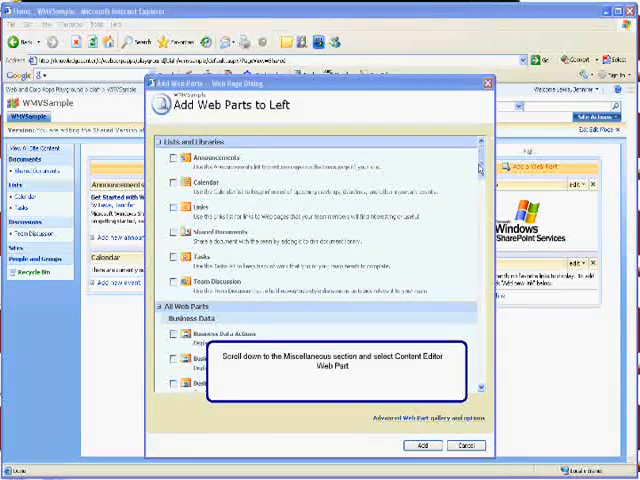
pyautogui.scroll(-3)
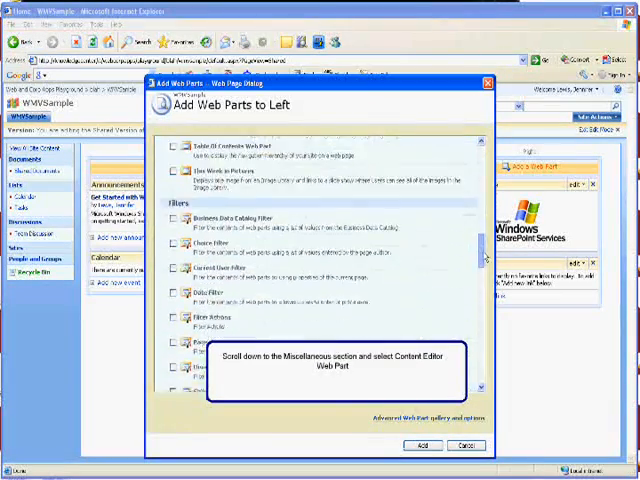
pyautogui.scroll(-3)
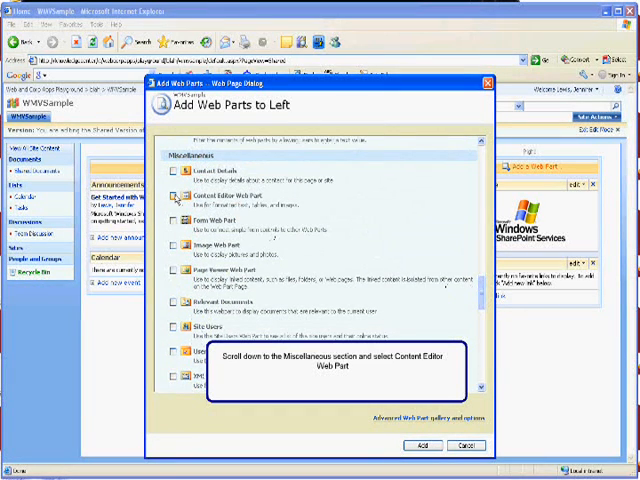
pyautogui.click(181, 193)
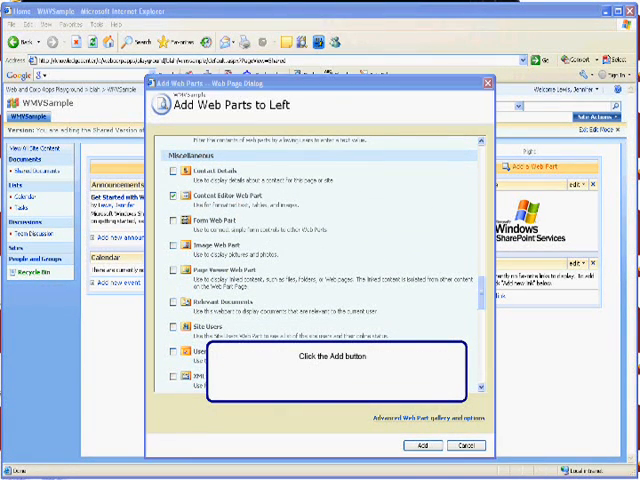
pyautogui.click(424, 445)
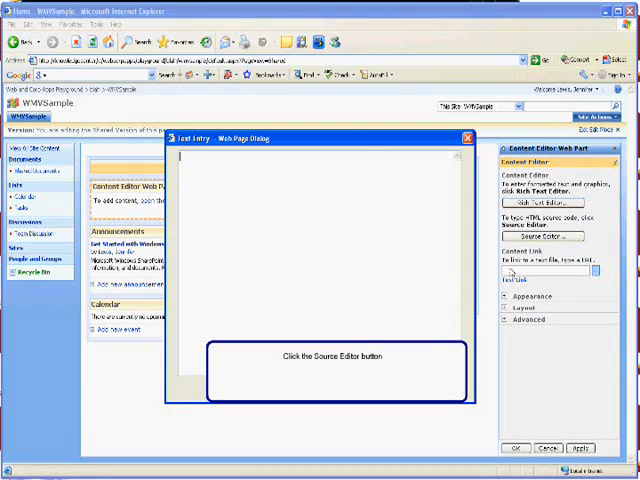
# Paste the WMV embed HTML into the Source Editor's Text Entry dialog
pyautogui.click(544, 236)
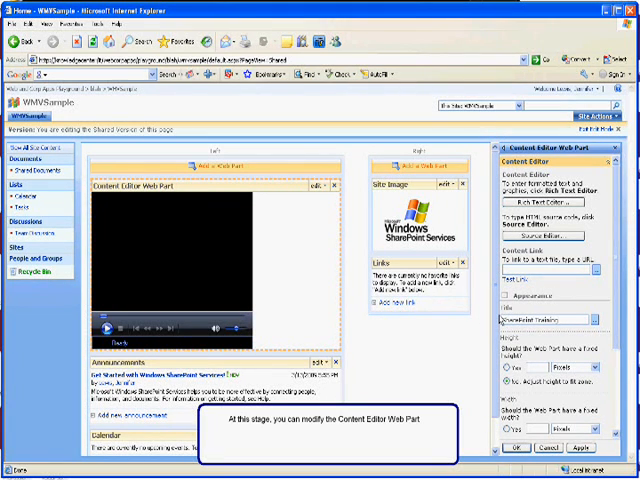
# Scroll to Appearance in the tool pane and set the Title to 'SharePoint Training'
pyautogui.scroll(-3)
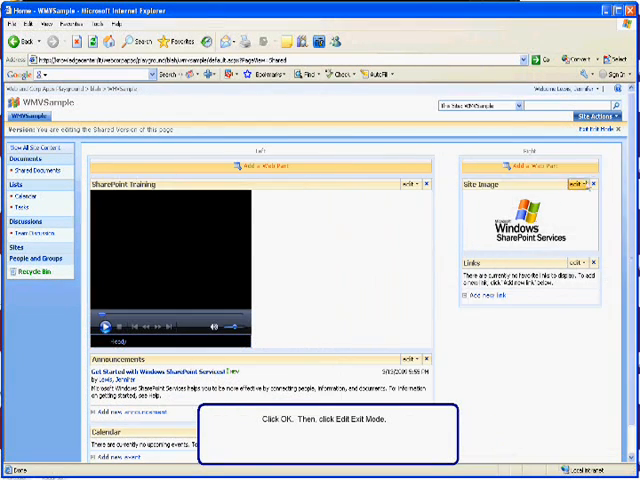
# Exit edit mode to view the published page with the SharePoint Training player
pyautogui.click(610, 129)
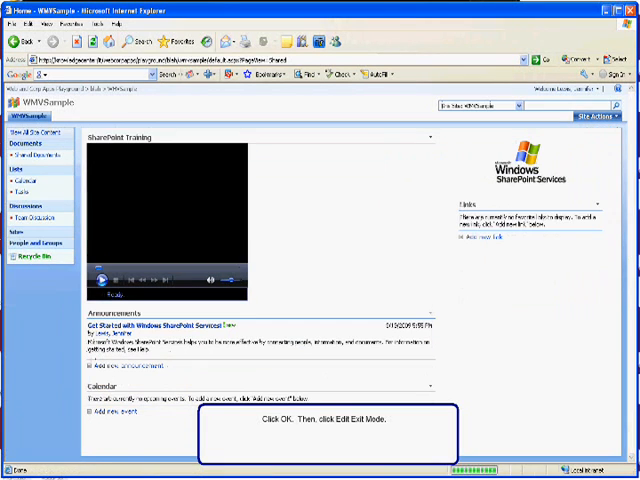